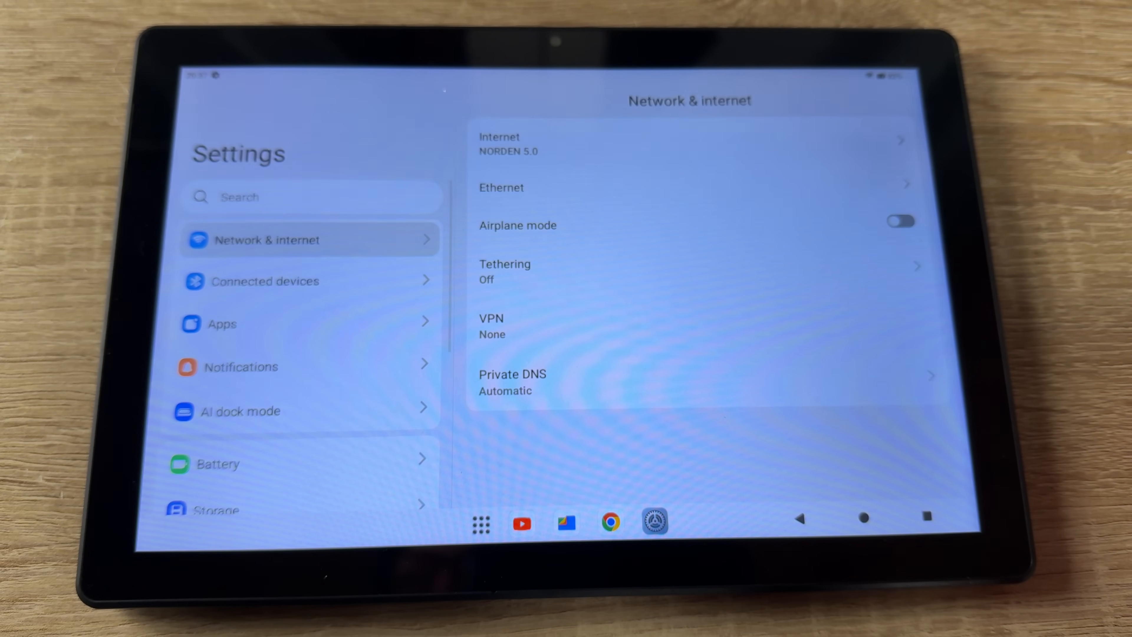
Go to the Google services page with its account sign-in recommendation
{"action": "scroll", "scroll_direction": "down", "scroll_amount": 3}
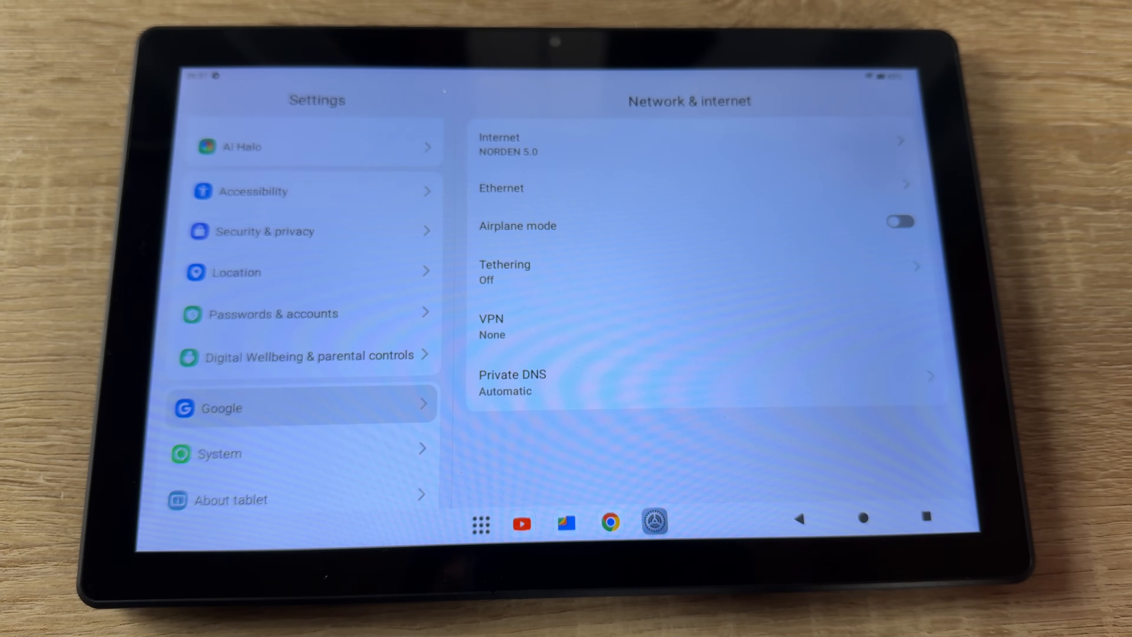
{"action": "left_click", "coordinate": [222, 408]}
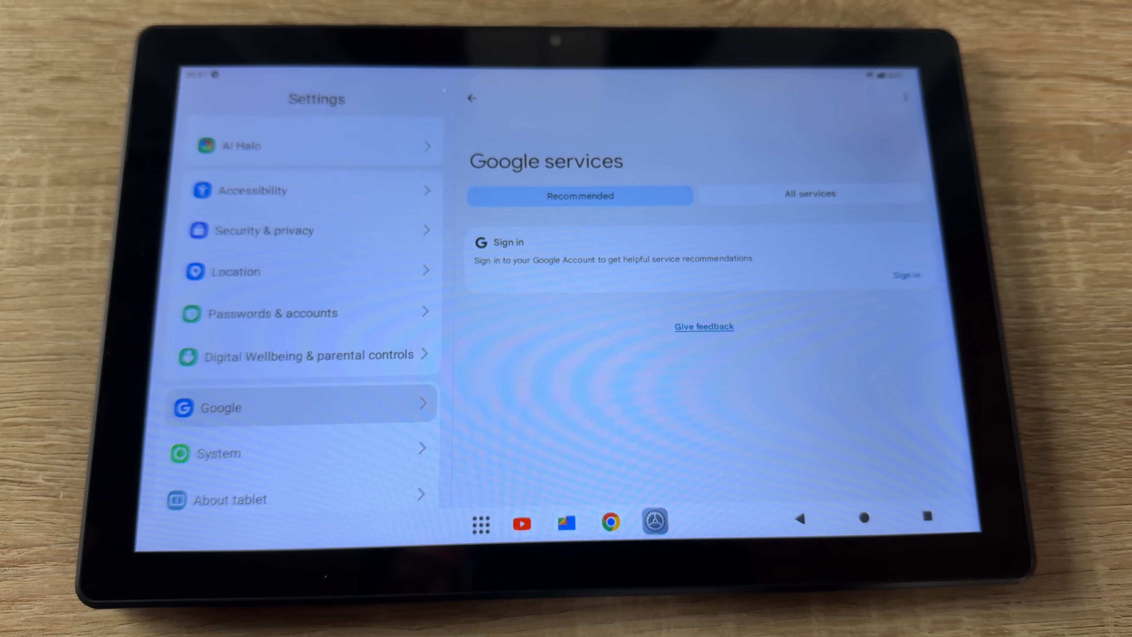
Go to System > Reset options listing network, app preference and factory reset
{"action": "left_click", "coordinate": [224, 454]}
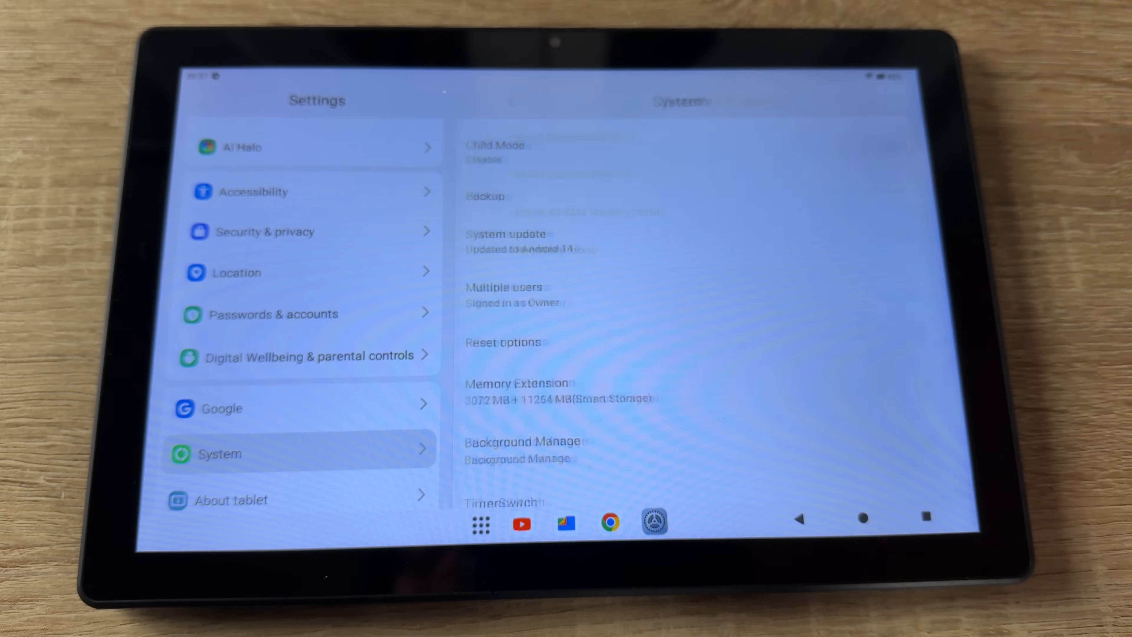
{"action": "left_click", "coordinate": [503, 341]}
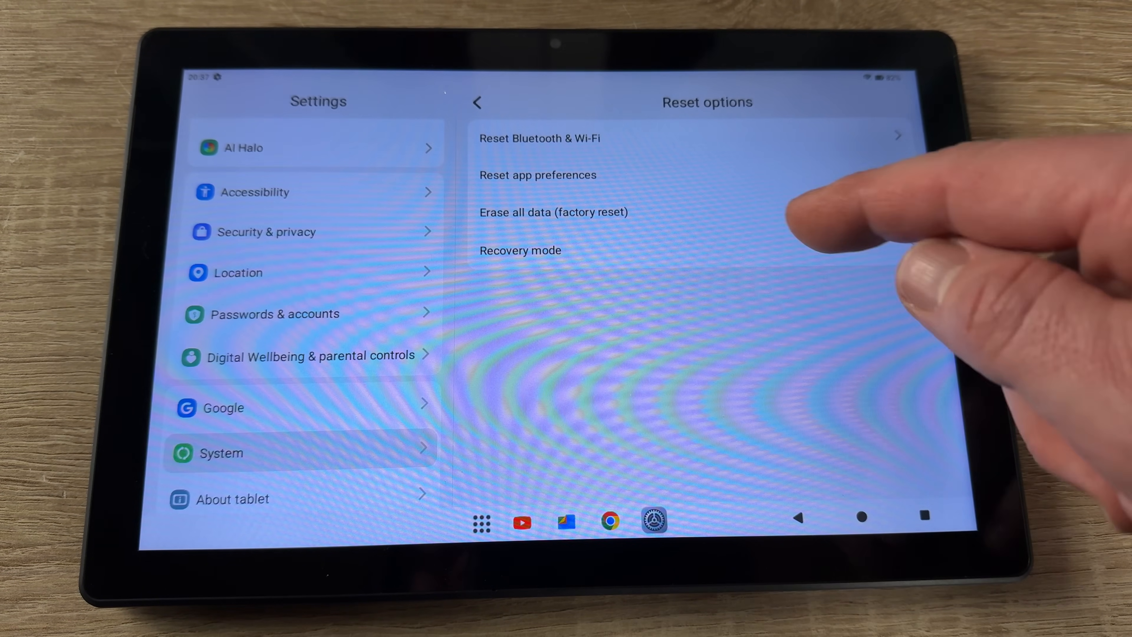
Choose Erase all data (factory reset) to reach the internal-storage erase warning
{"action": "left_click", "coordinate": [553, 211]}
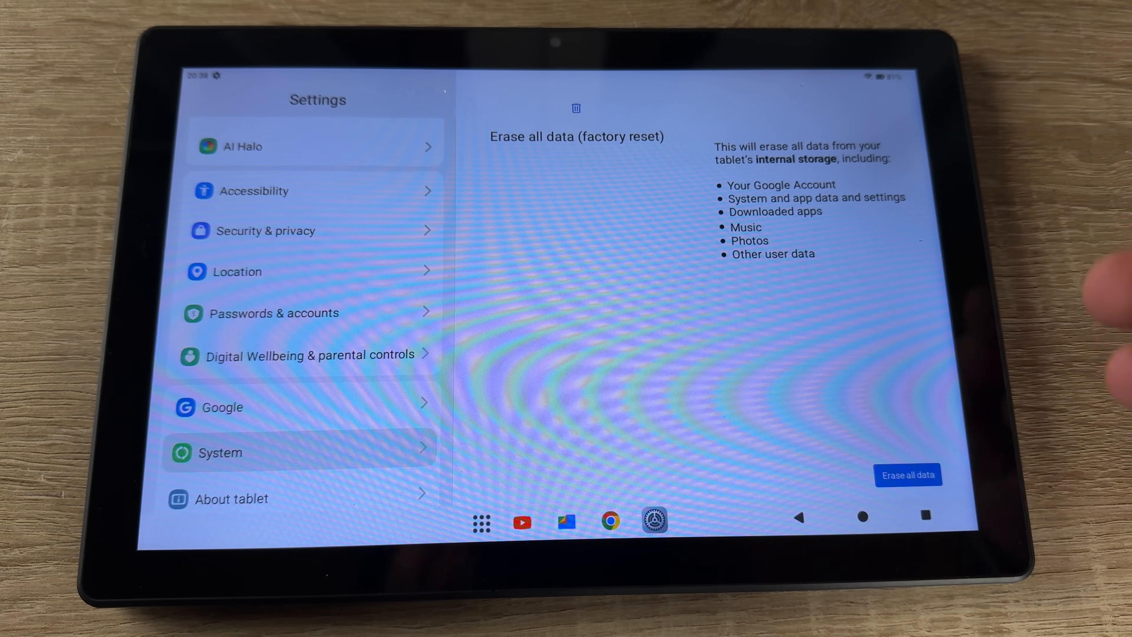
Proceed with Erase all data to reach the final permanent-deletion confirmation
{"action": "left_click", "coordinate": [908, 475]}
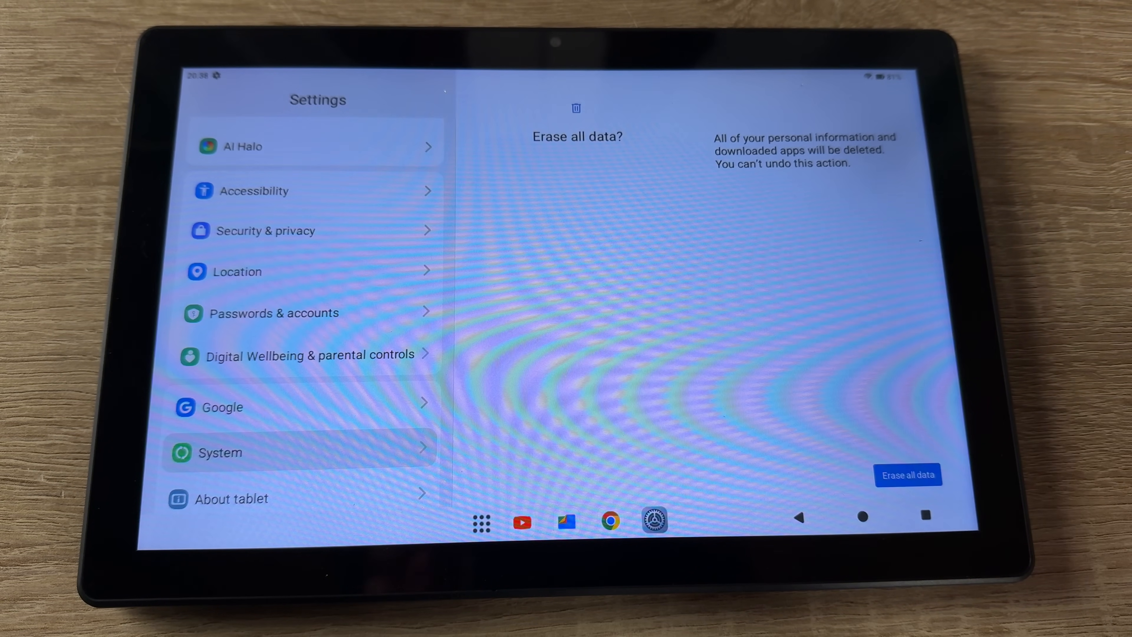
Confirm the factory reset so the tablet reboots to the Powered by Android screen
{"action": "left_click", "coordinate": [907, 475]}
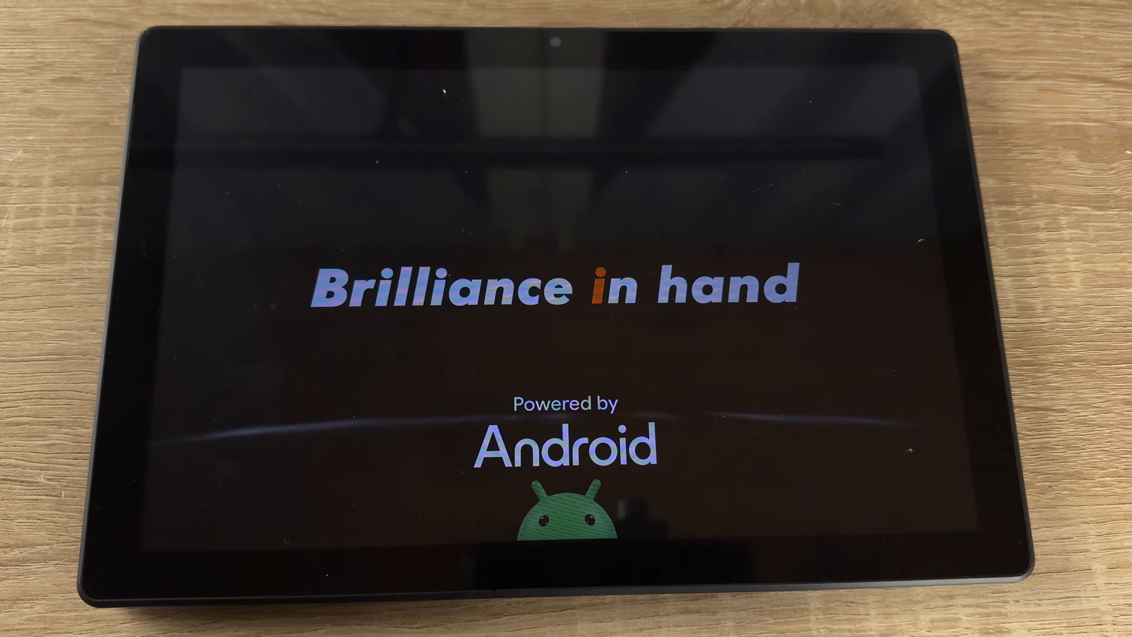